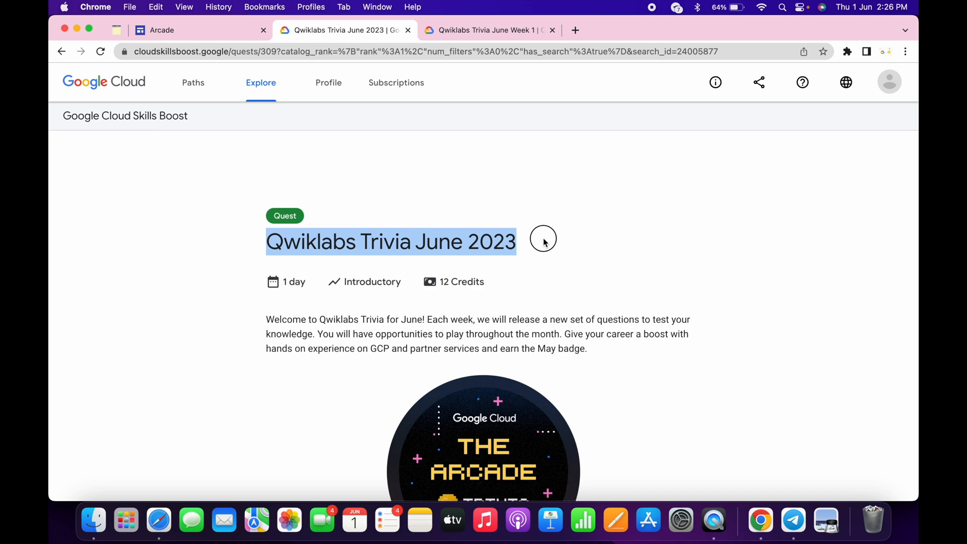
Return to the Qwiklabs Trivia June 2023 quest page and scroll to the Week 1 lab in its list.
click(427, 121)
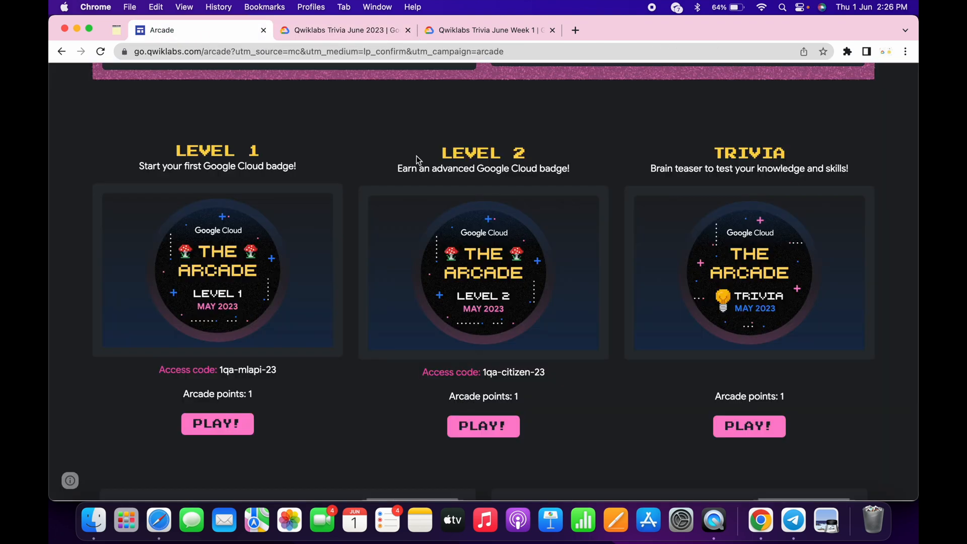
mouse_move(534, 248)
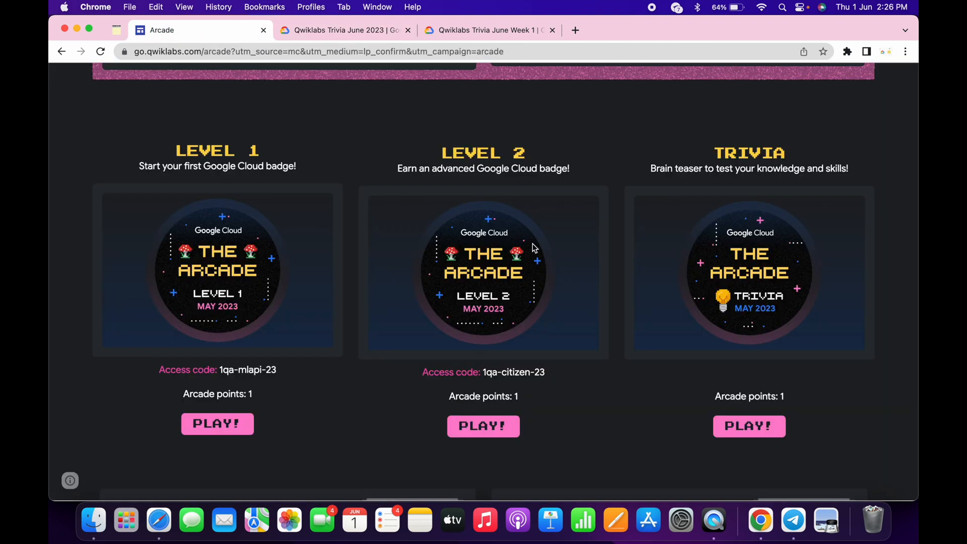
click(343, 29)
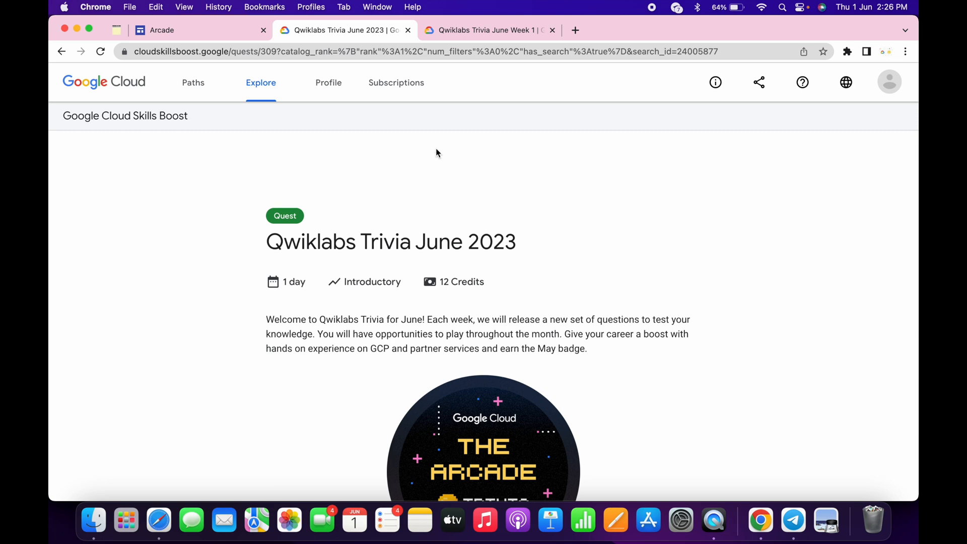
scroll(down, 3)
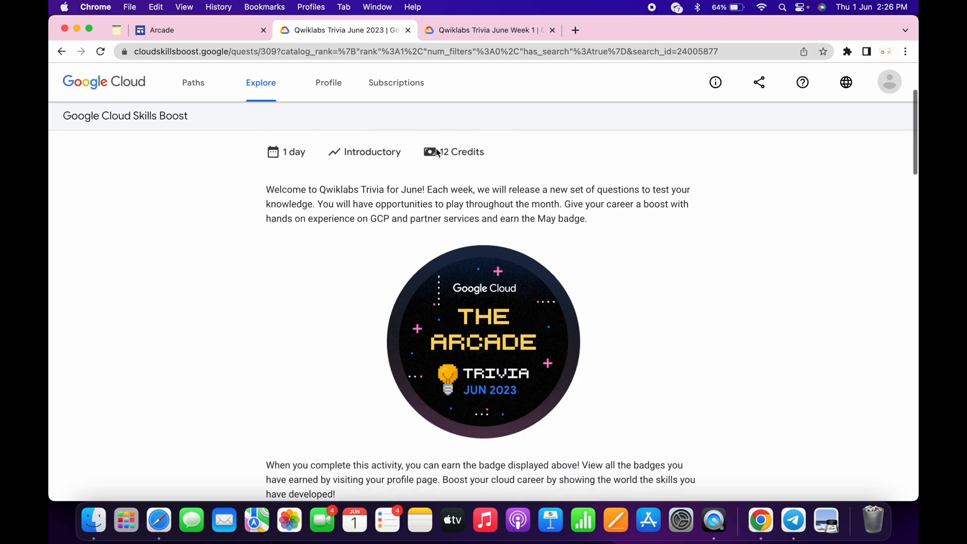
scroll(down, 3)
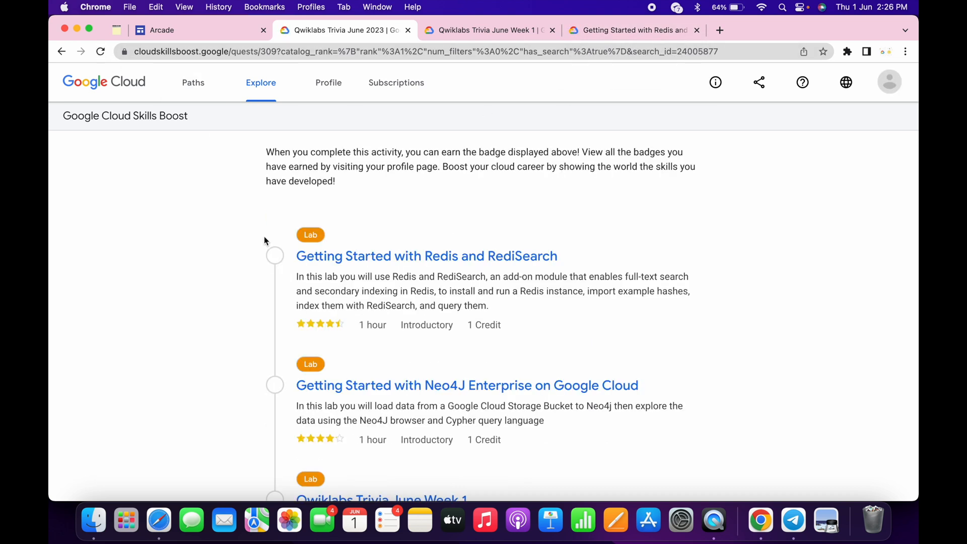
scroll(down, 3)
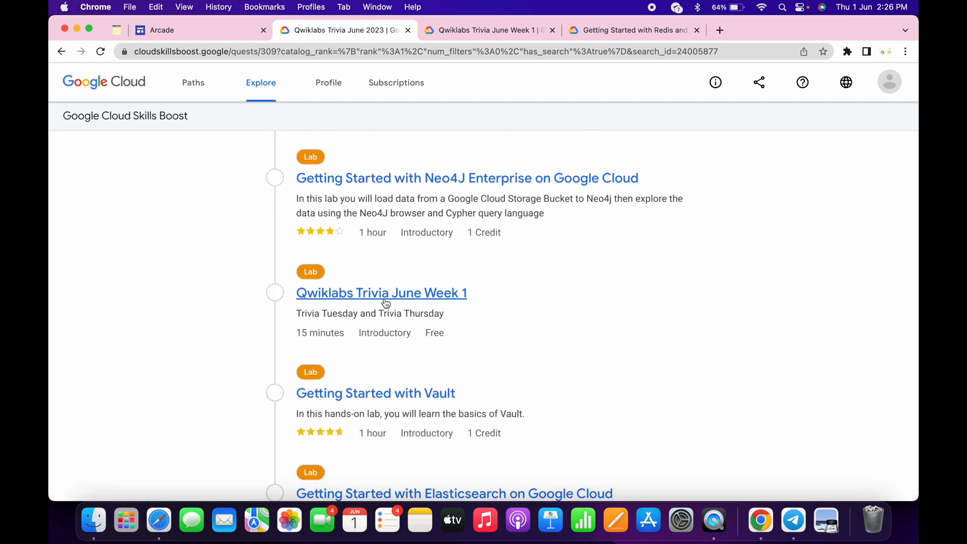
mouse_move(476, 312)
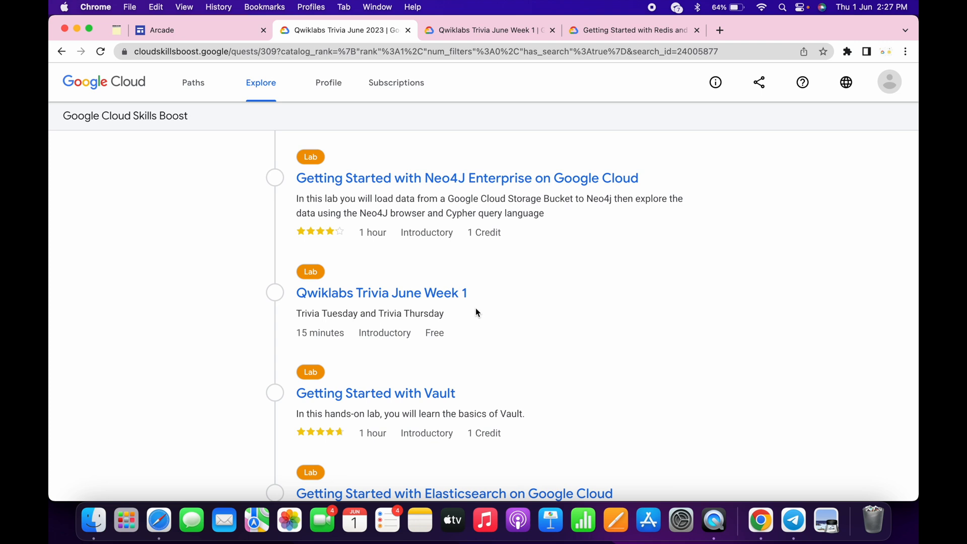
In the Week 1 lab, answer the first Trivia Tuesday question and the stored index question with FT.INFO.
click(487, 29)
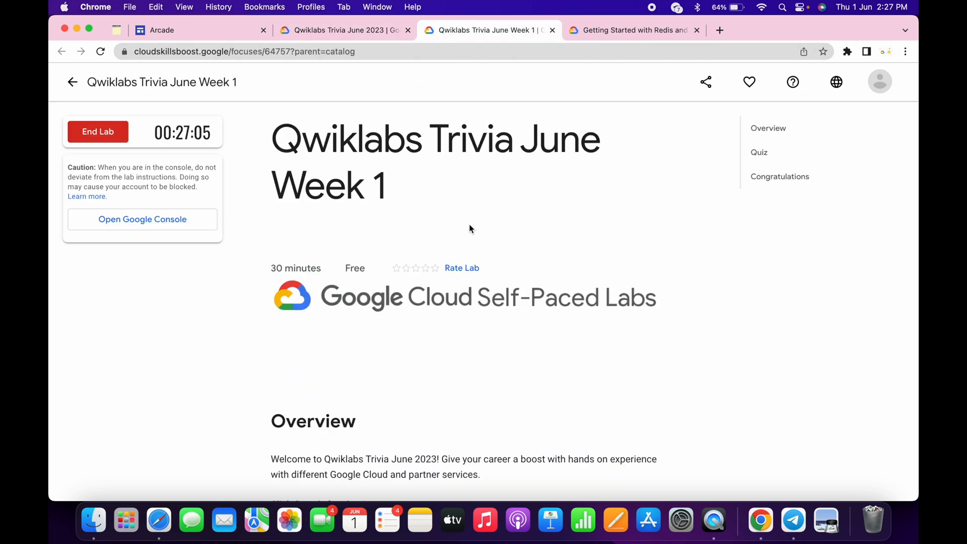
scroll(down, 3)
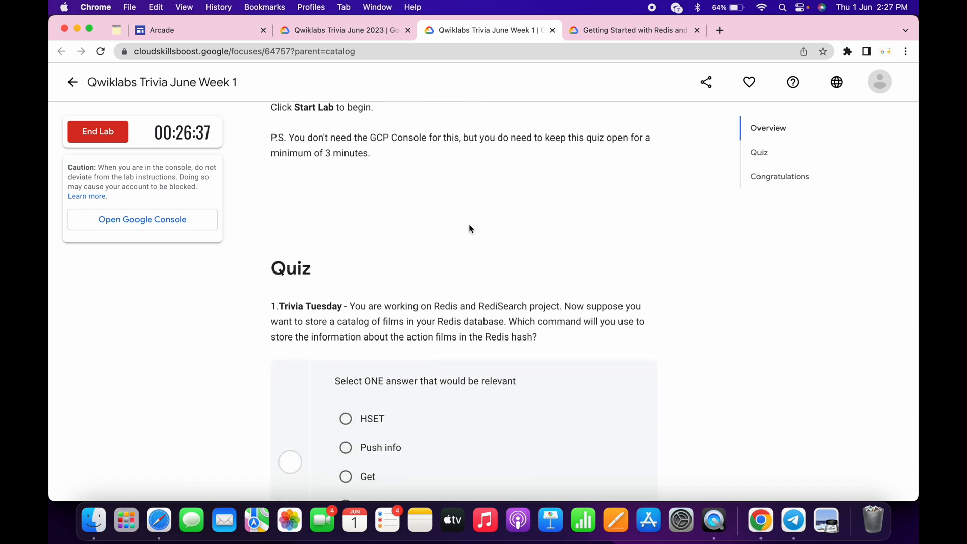
scroll(down, 3)
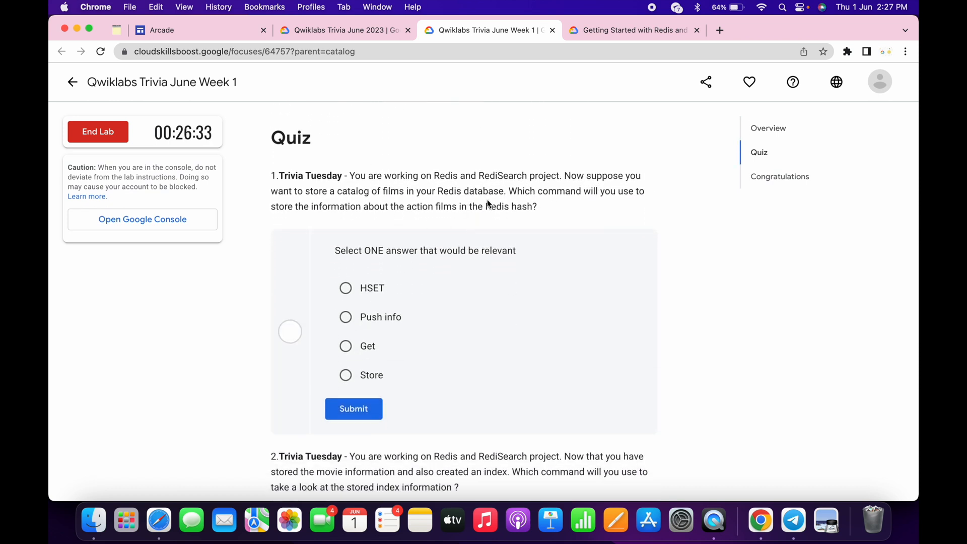
click(346, 288)
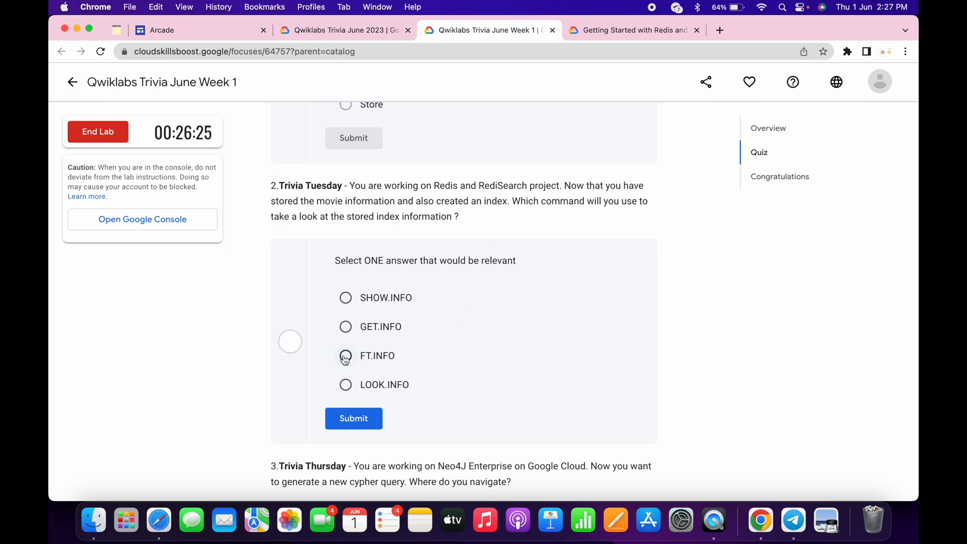
click(354, 418)
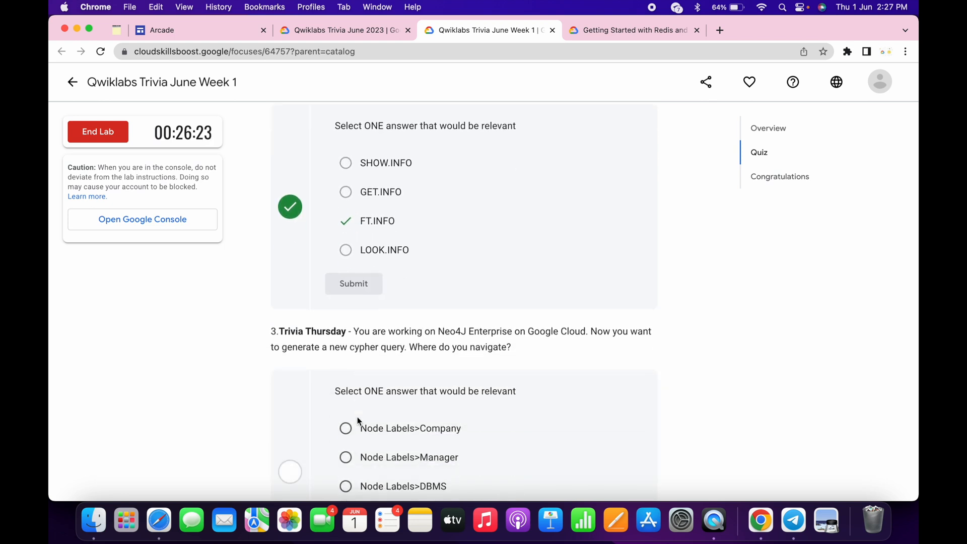
Answer the cypher query question and the last one with MATCH (n) DETACH DELETE n;.
scroll(down, 3)
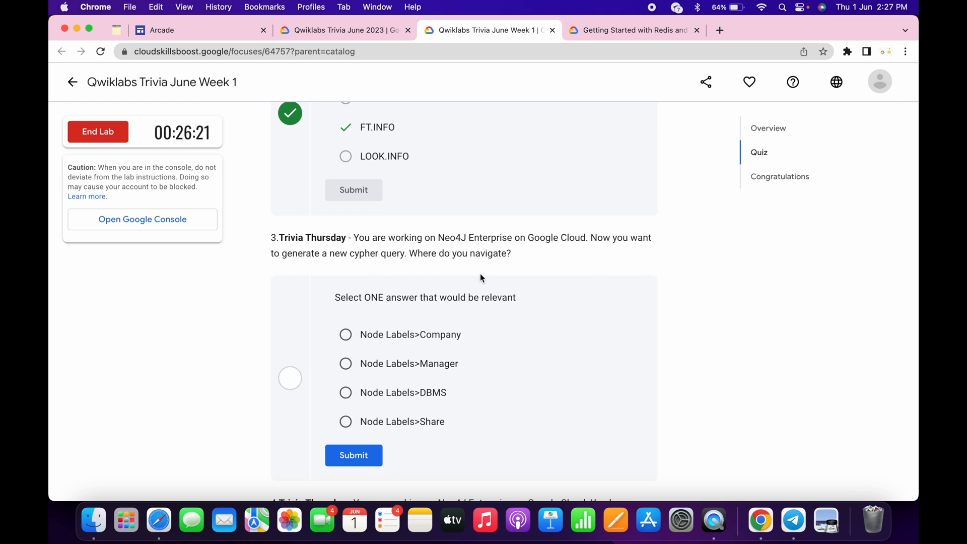
mouse_move(440, 362)
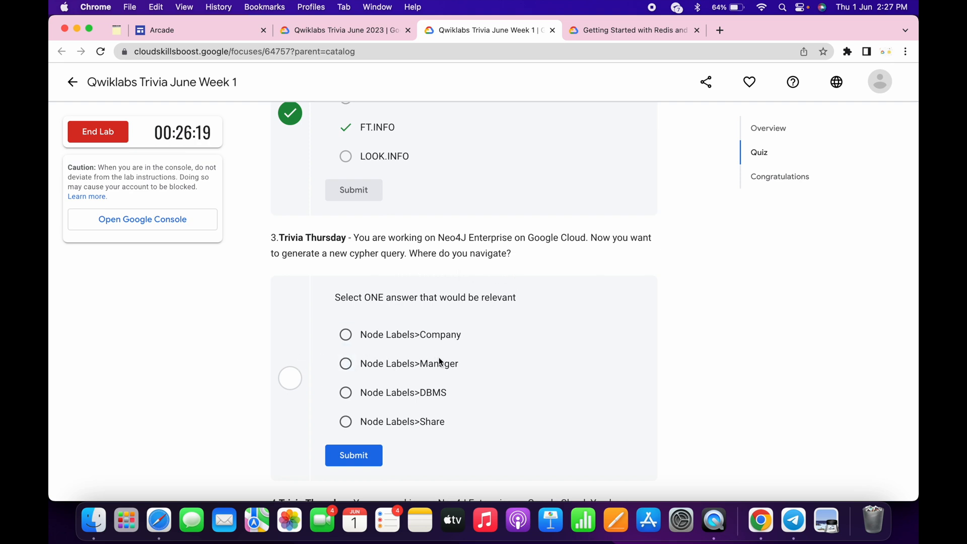
click(346, 363)
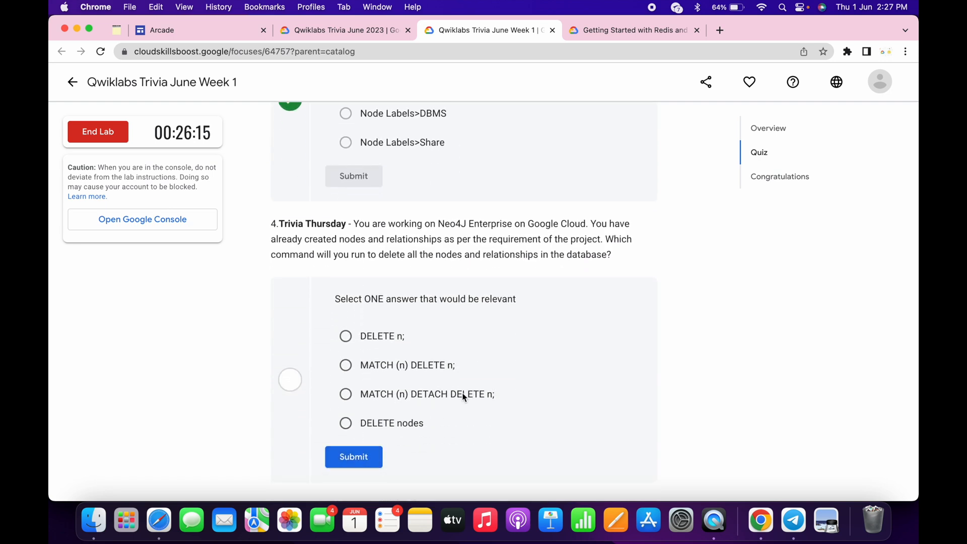
mouse_move(532, 266)
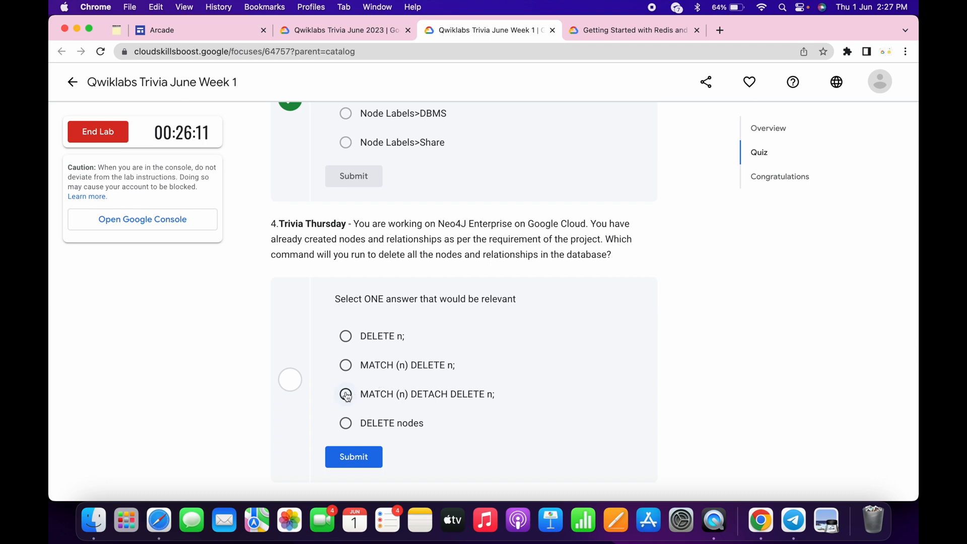
click(353, 457)
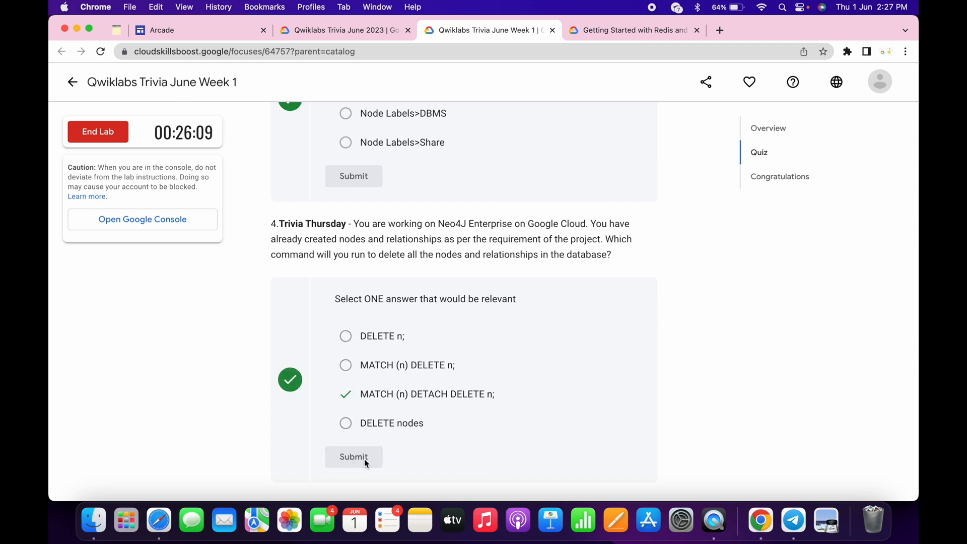
scroll(down, 3)
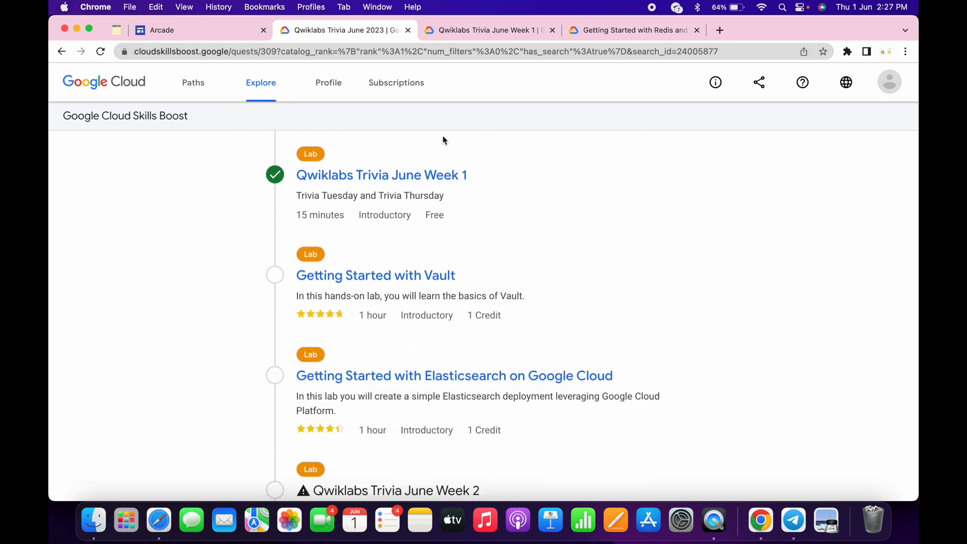
click(490, 29)
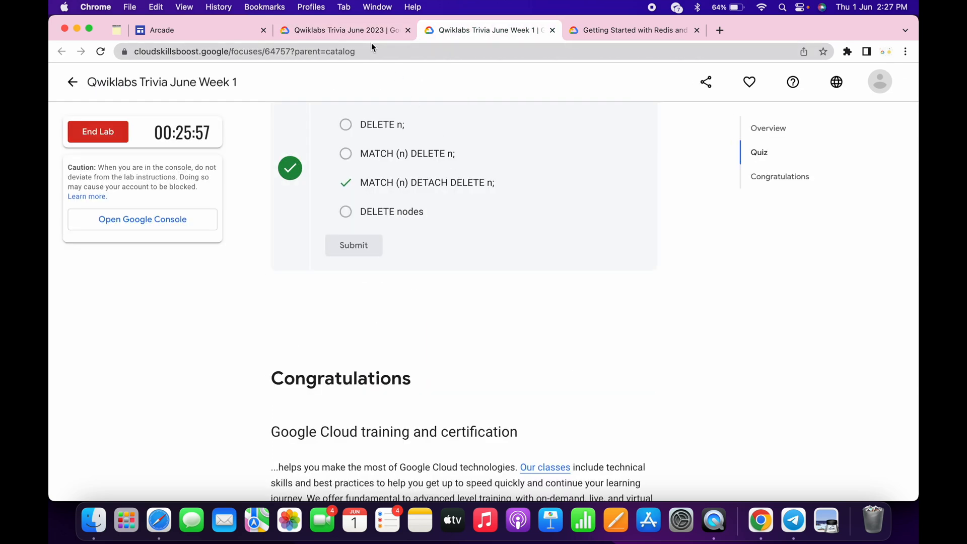
click(343, 30)
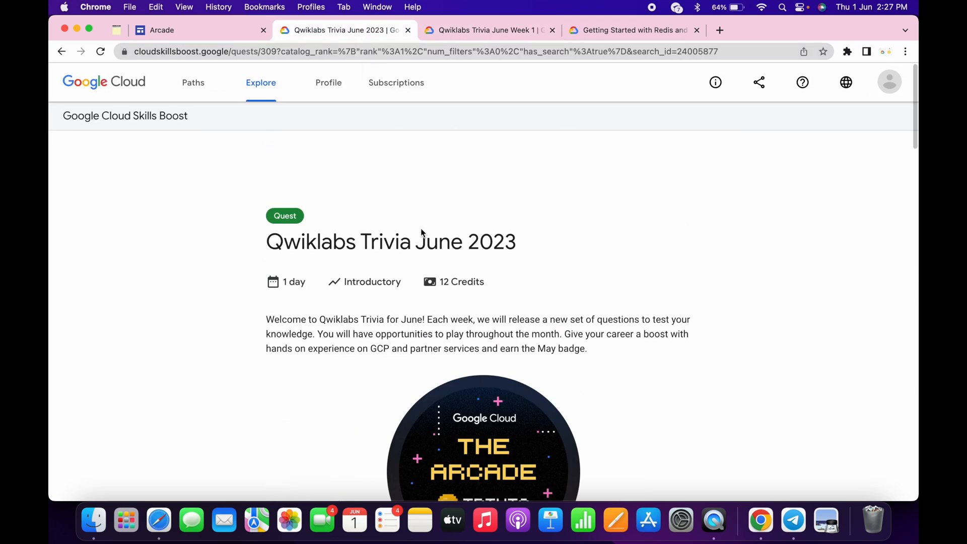